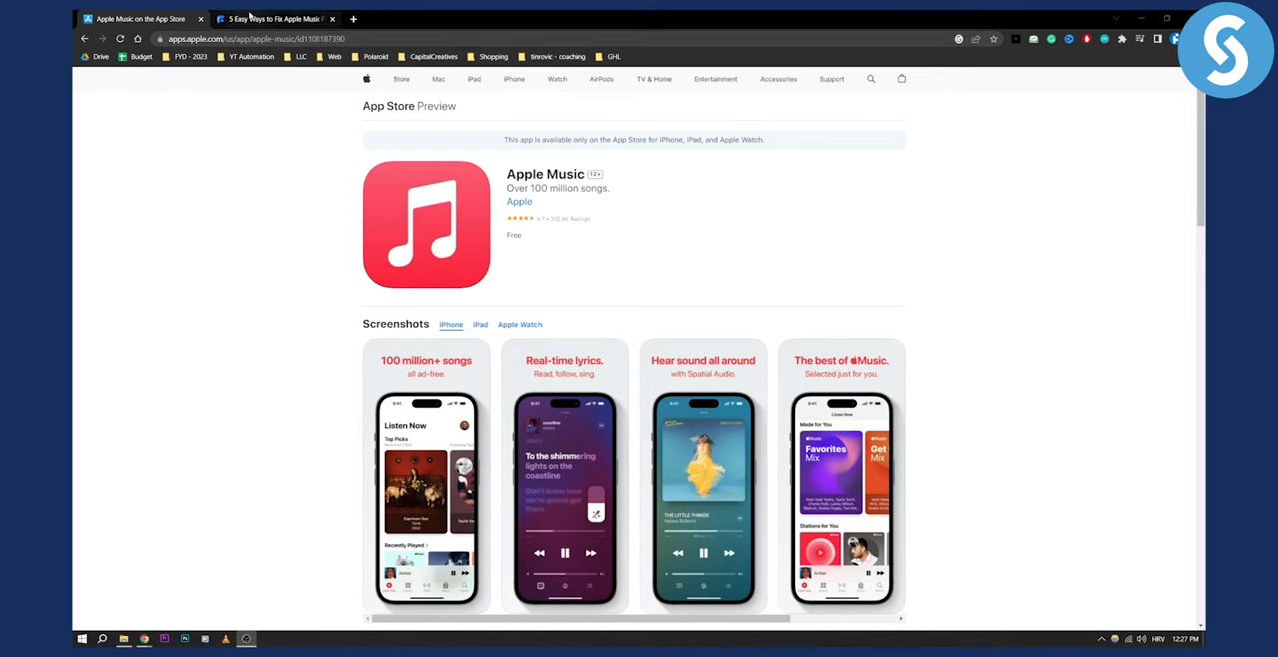
Step: Switch to the '5 Easy Ways to Fix Apple Music' article tab at Method 1
click(280, 19)
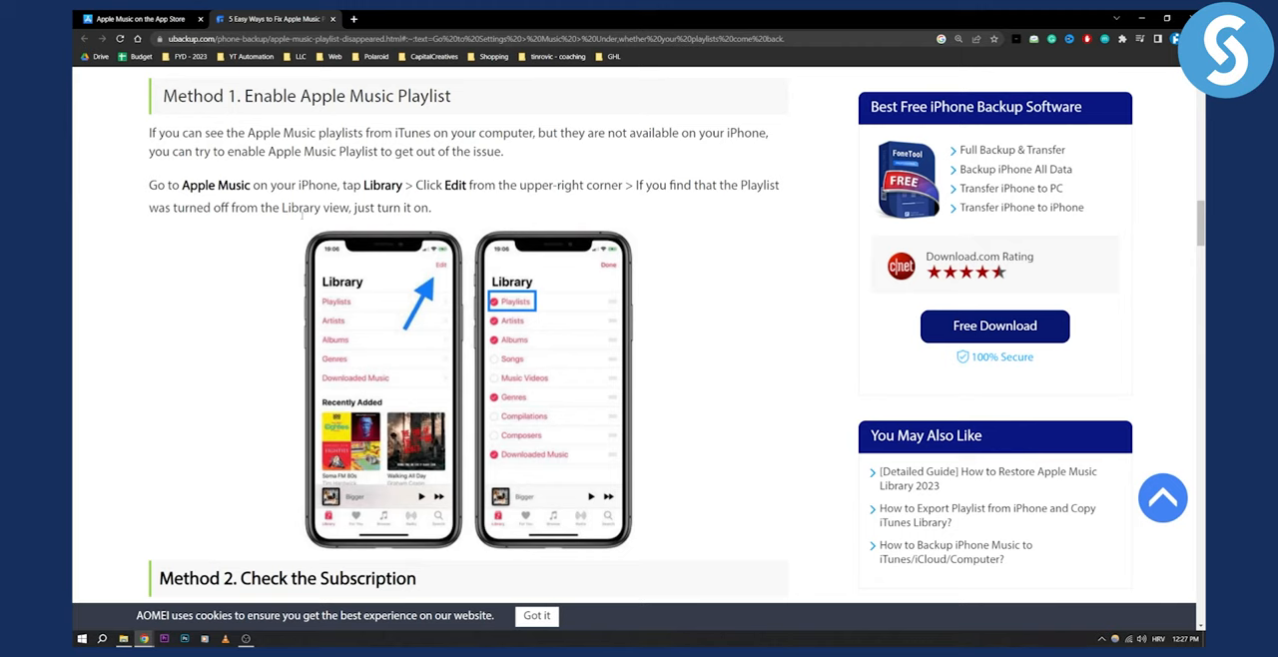
Step: Scroll past Method 2's subscription check to Method 3, Turn on Show Apple Music
scroll(down, 3)
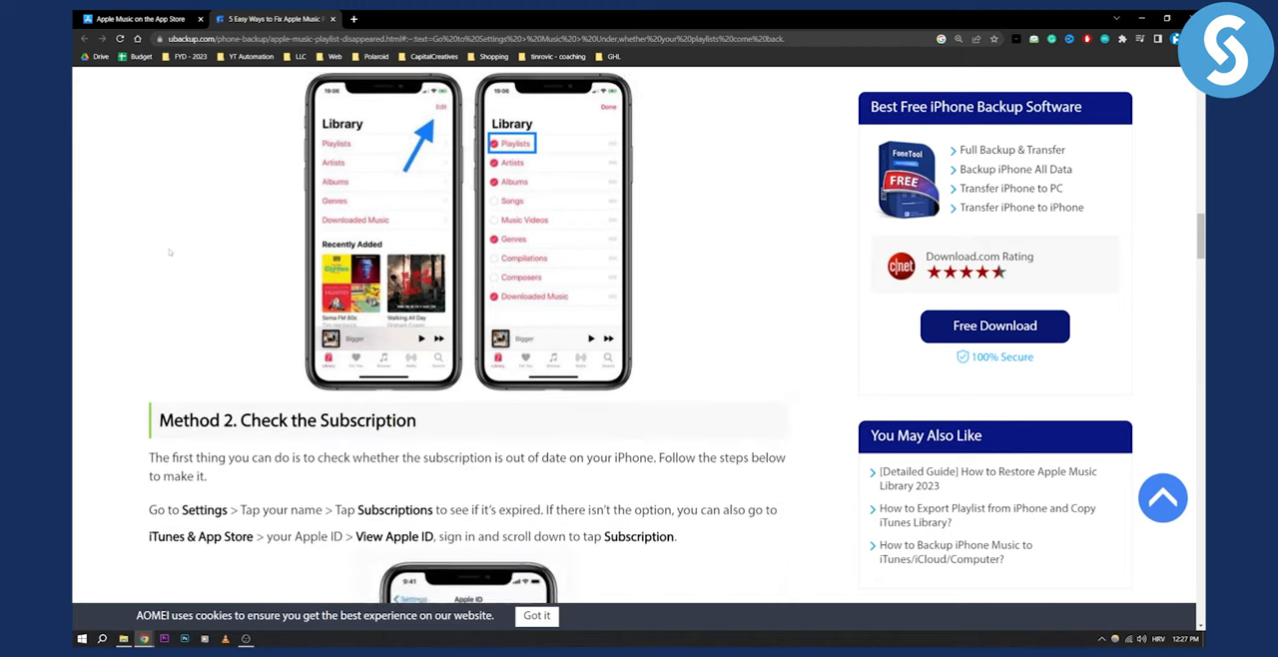
scroll(down, 3)
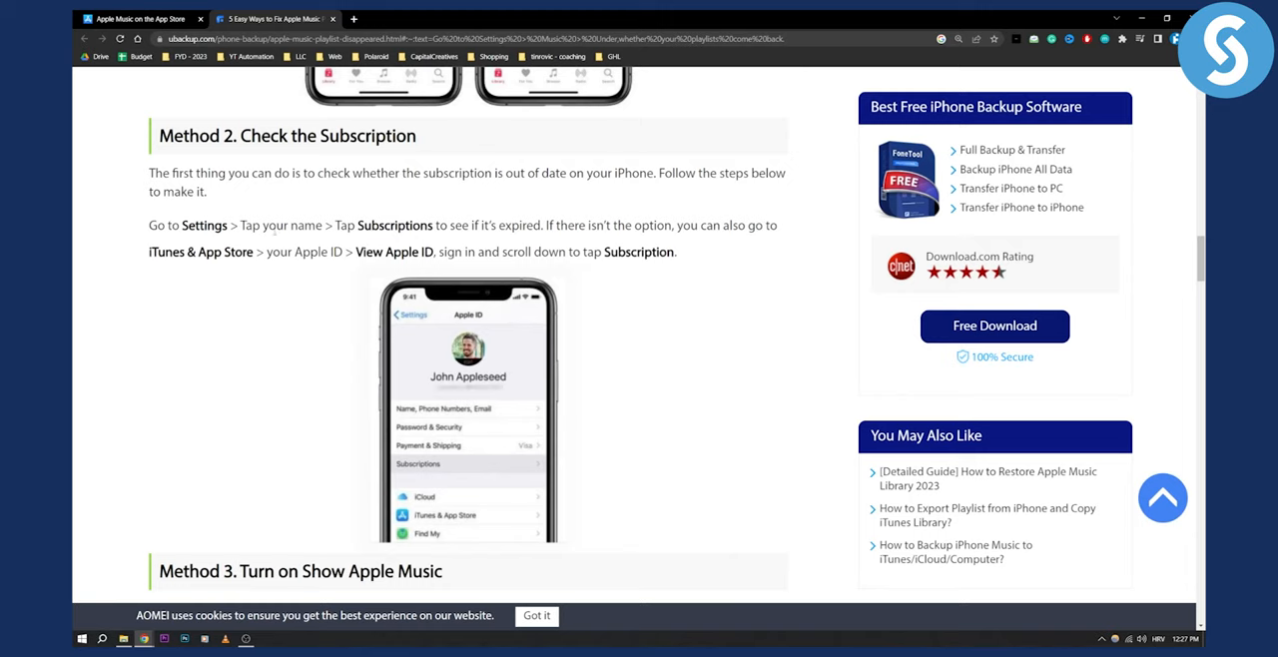
scroll(down, 3)
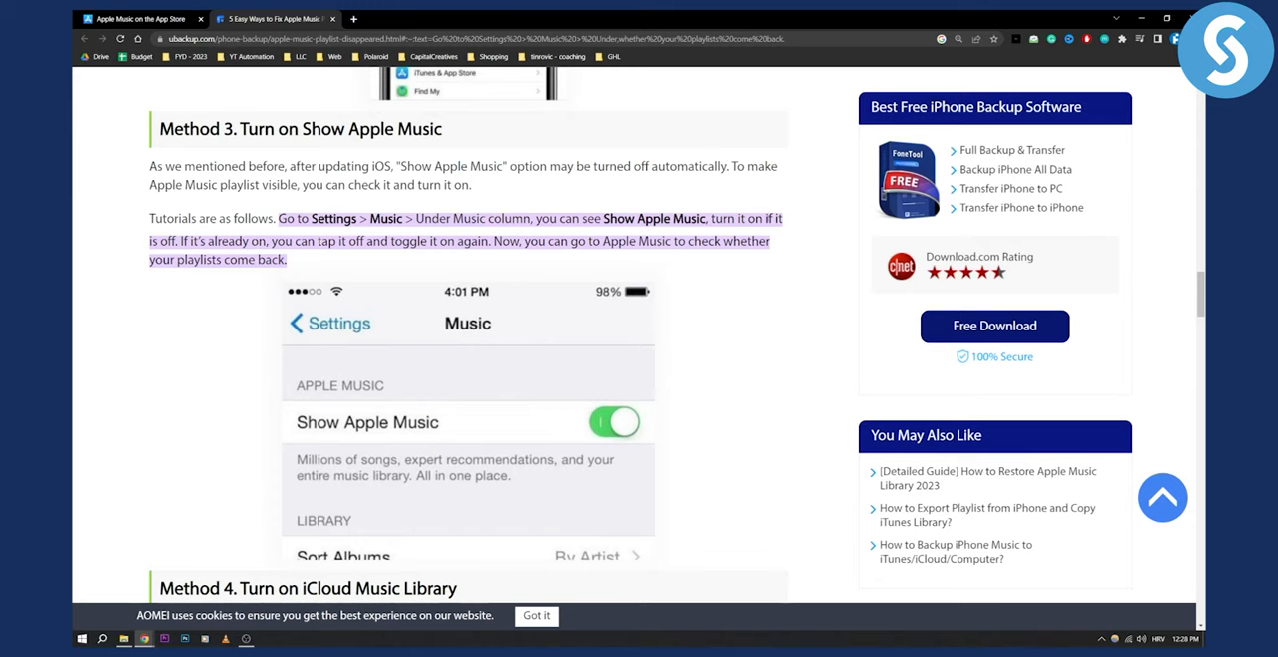
Step: Scroll through Method 4 and its note to Method 5, updating iCloud Music Library with iTunes
scroll(down, 3)
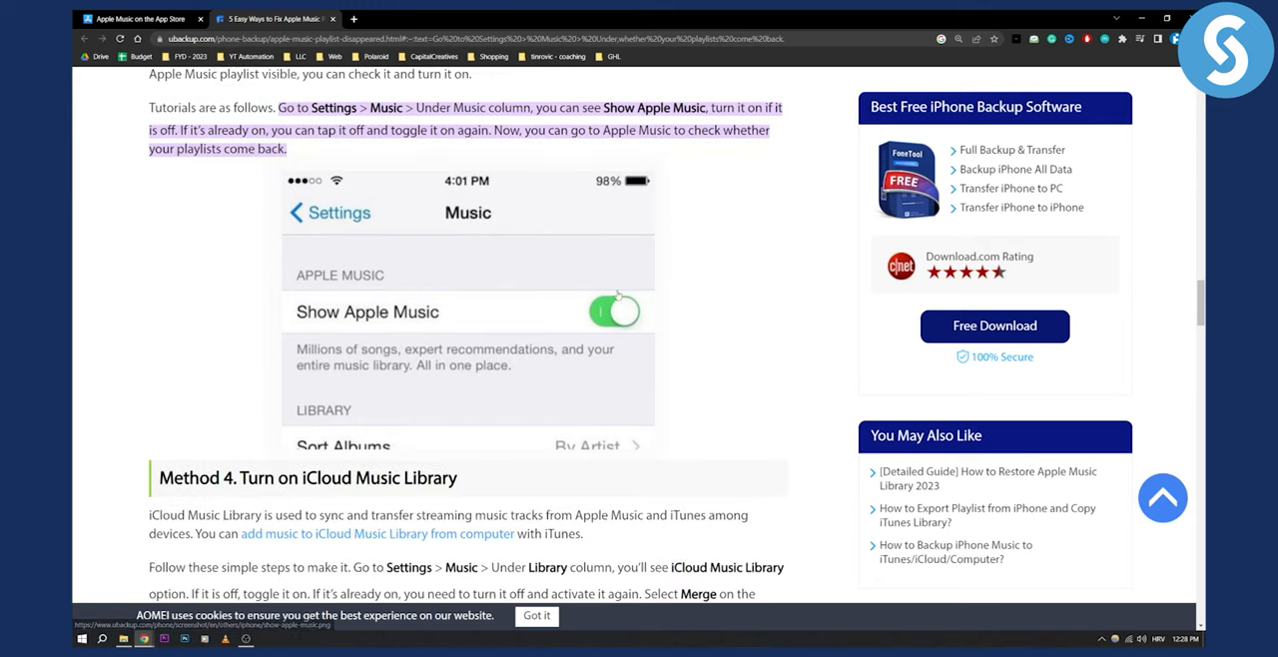
mouse_move(615, 310)
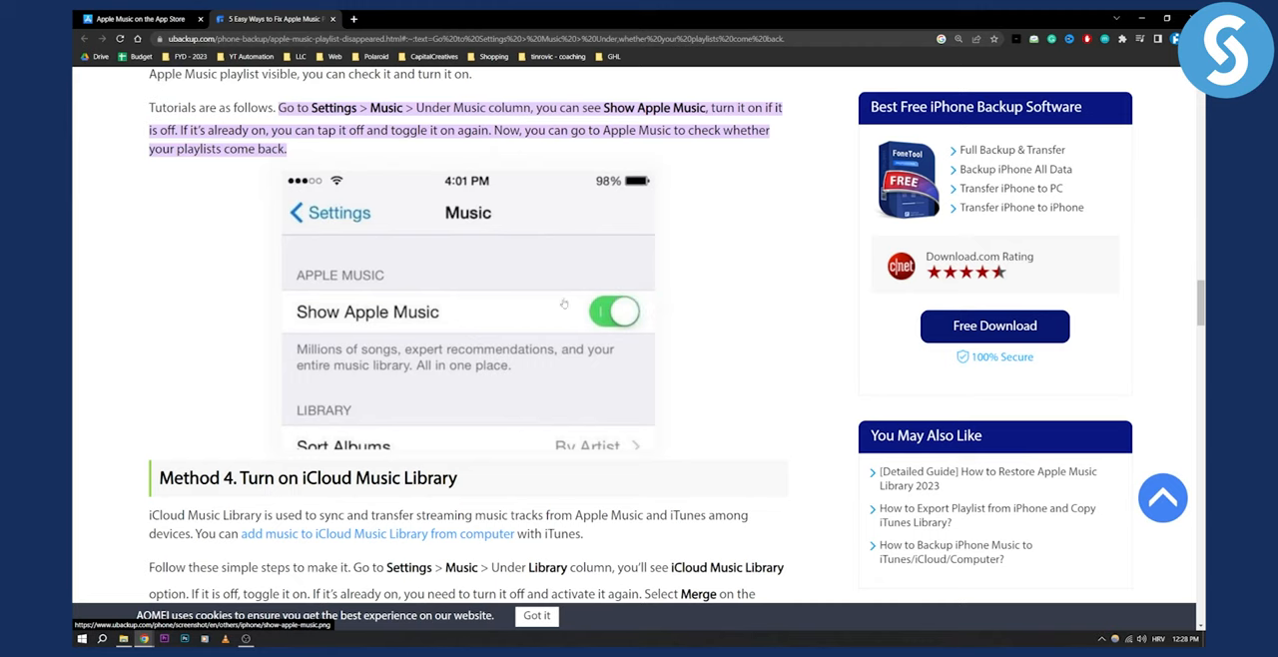
scroll(down, 3)
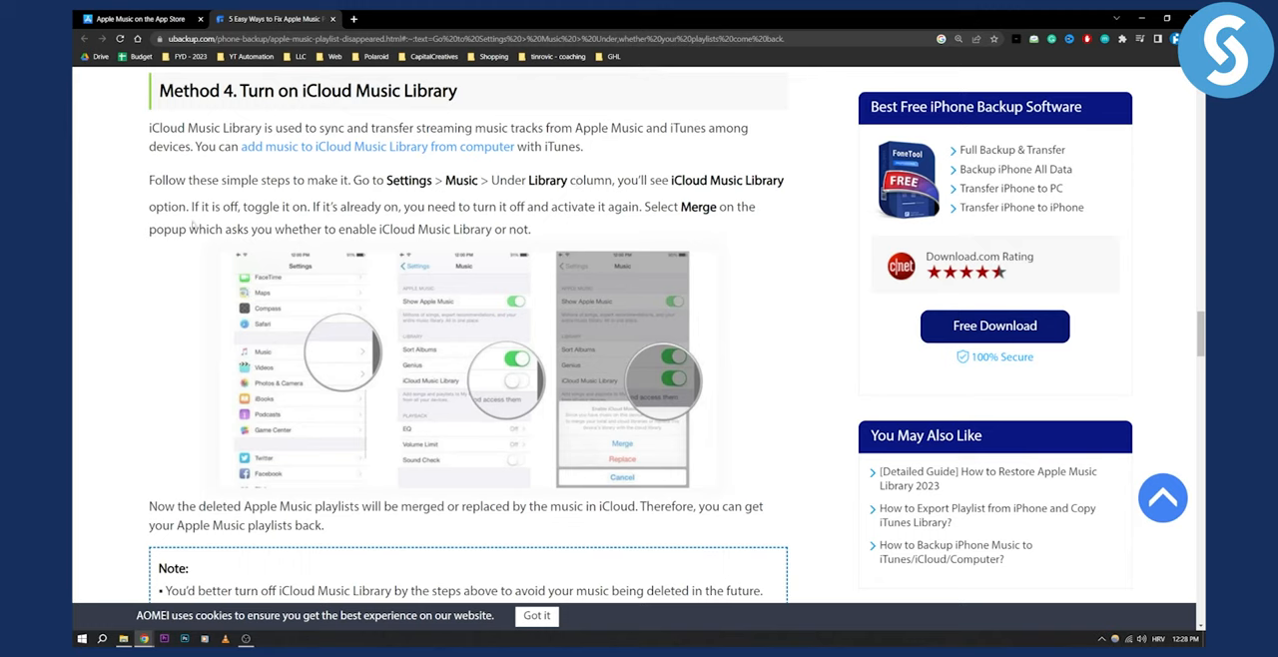
mouse_move(666, 390)
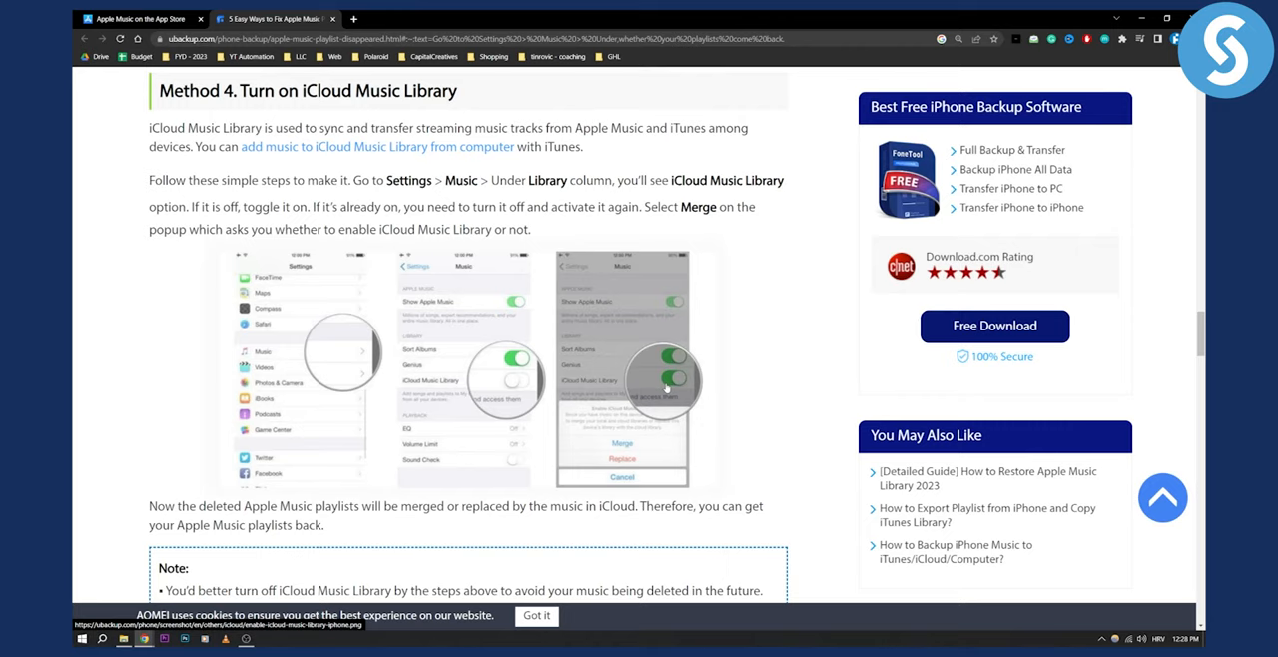
scroll(down, 3)
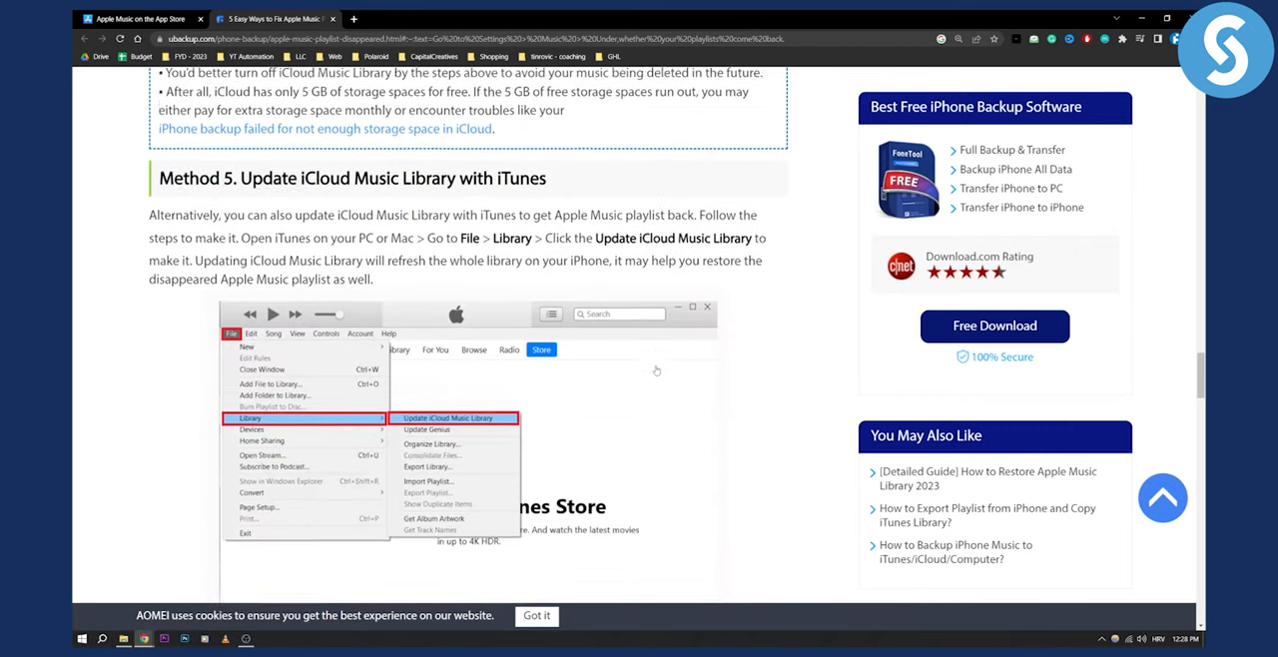
Step: Scroll past the iTunes screenshot to Method 6 and the FoneTool download section
scroll(down, 3)
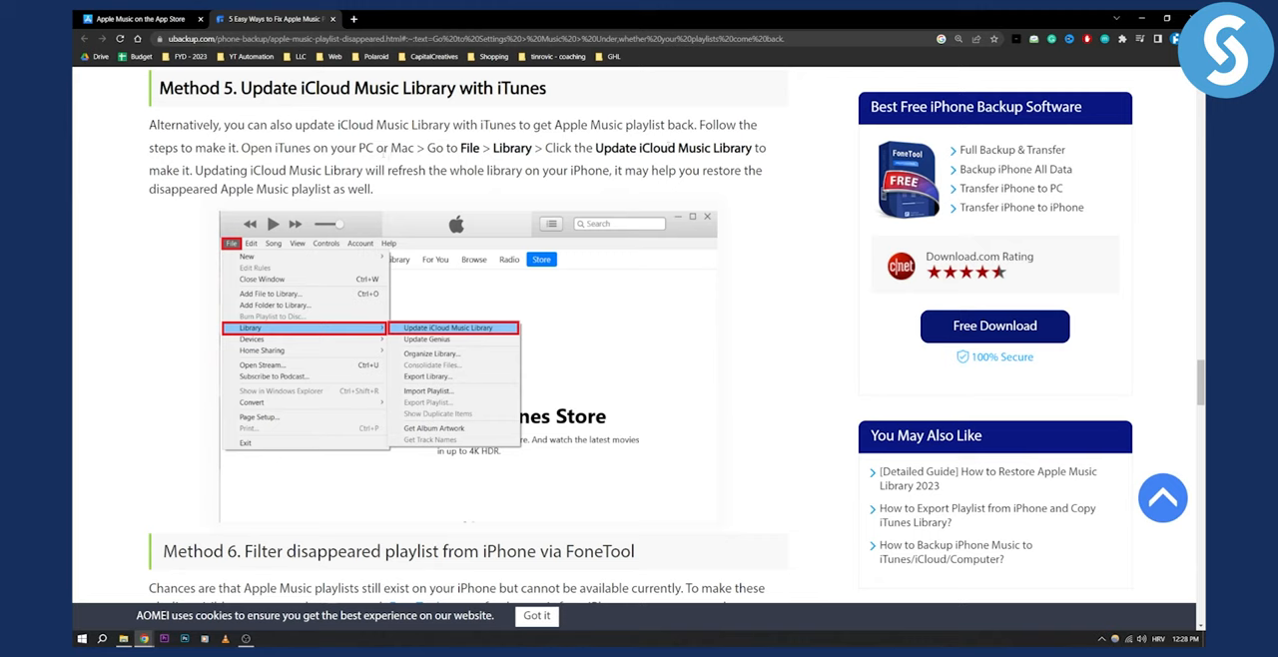
mouse_move(215, 200)
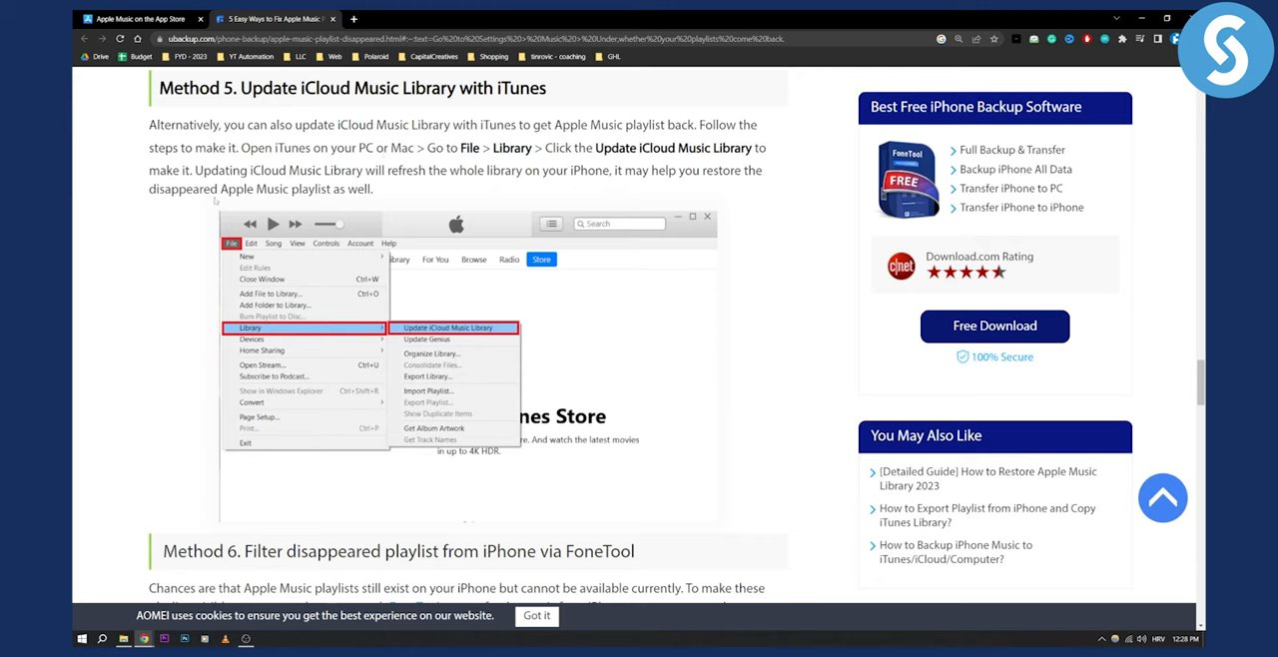
mouse_move(505, 344)
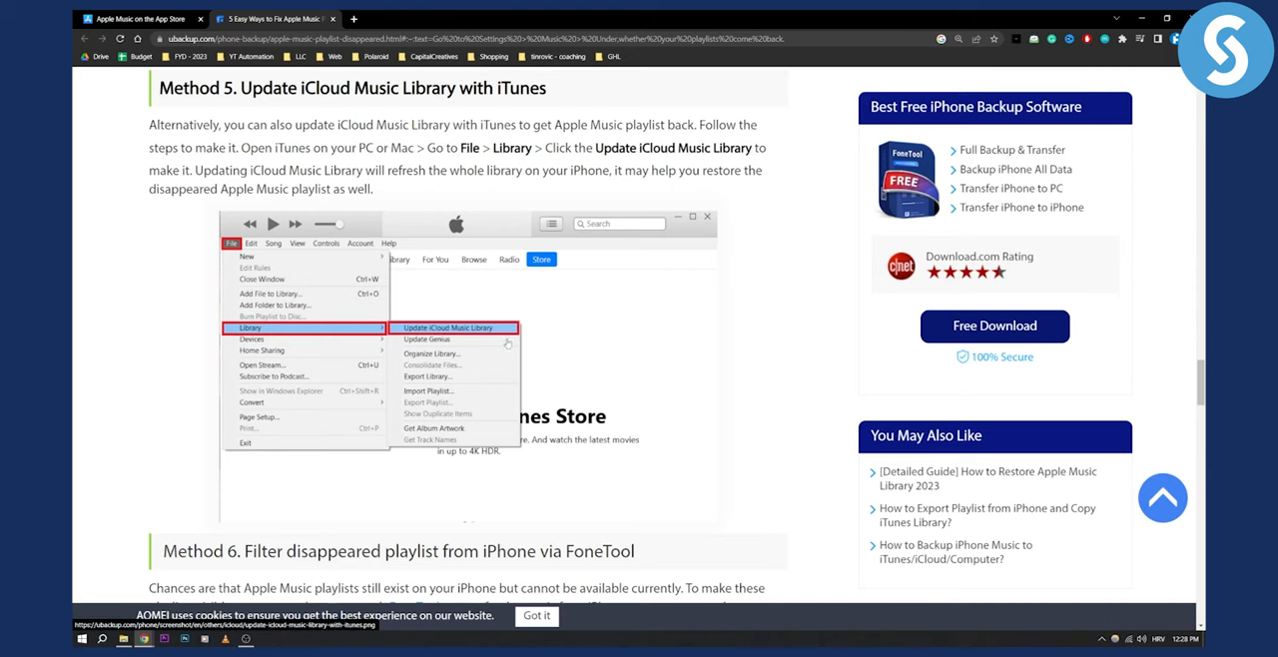
scroll(down, 3)
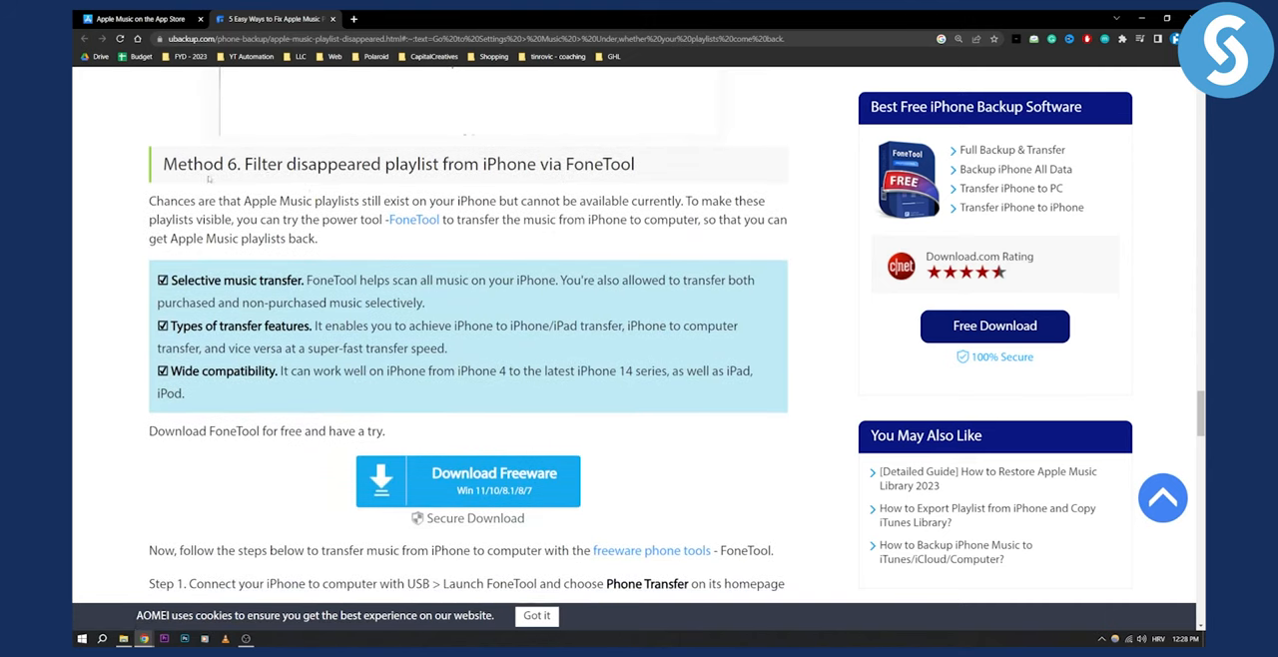